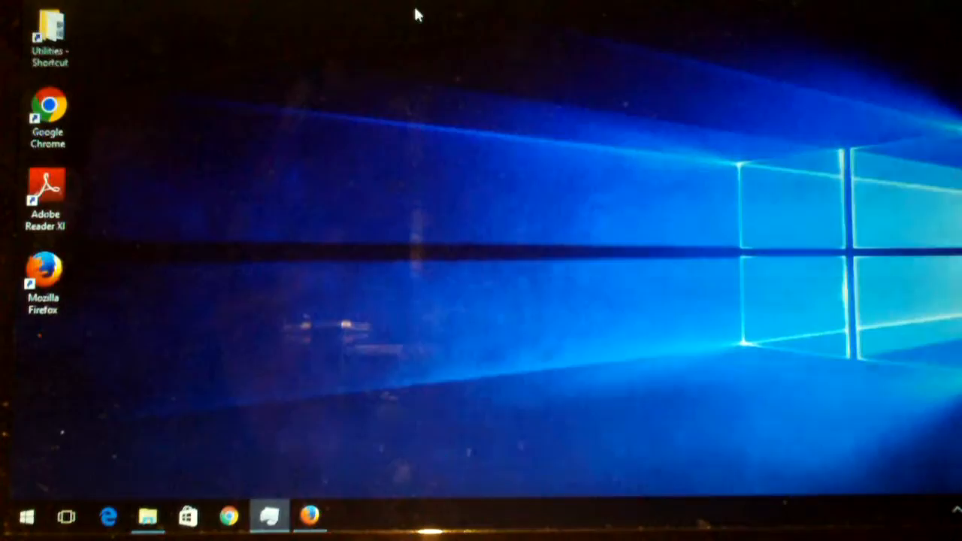
{"action": "mouse_move", "coordinate": [579, 174]}
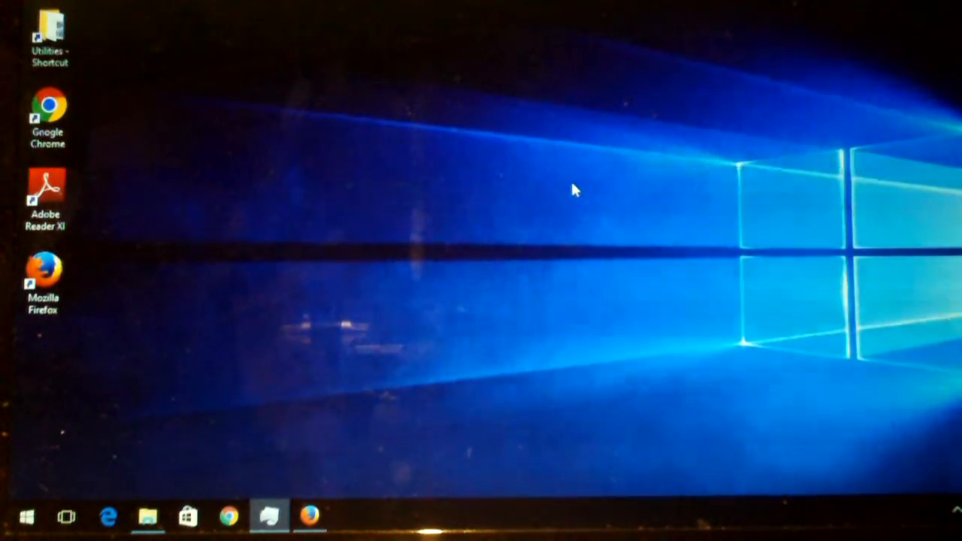
{"action": "mouse_move", "coordinate": [511, 239]}
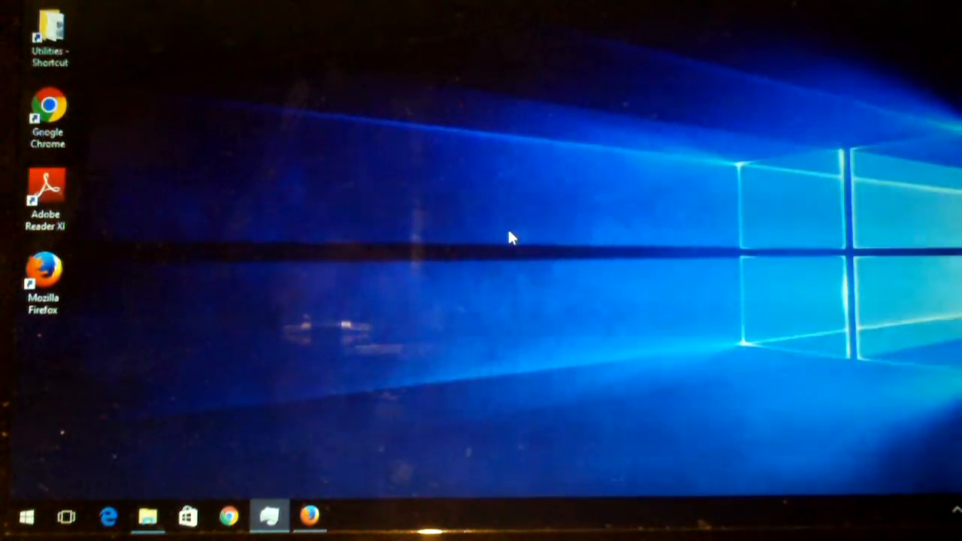
{"action": "mouse_move", "coordinate": [544, 269]}
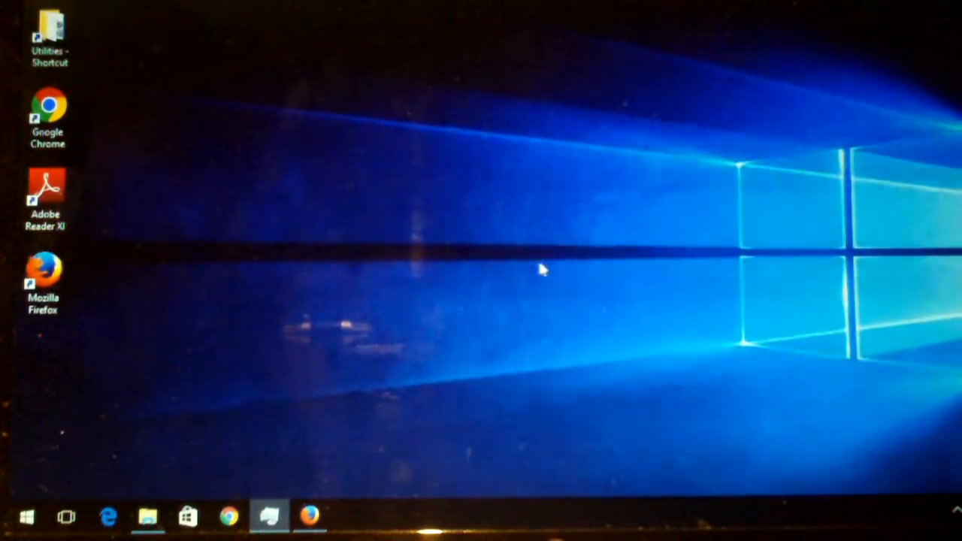
{"action": "mouse_move", "coordinate": [548, 271]}
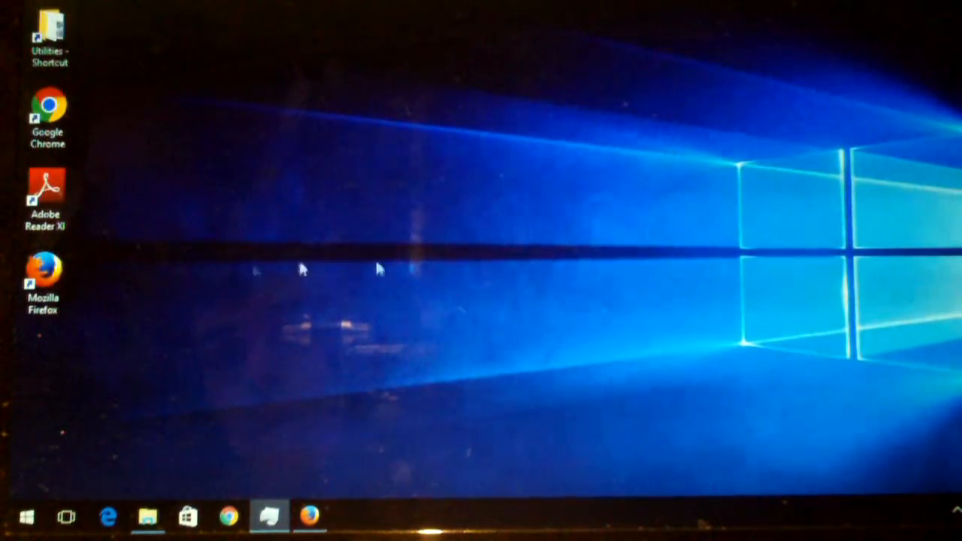
{"action": "mouse_move", "coordinate": [343, 301]}
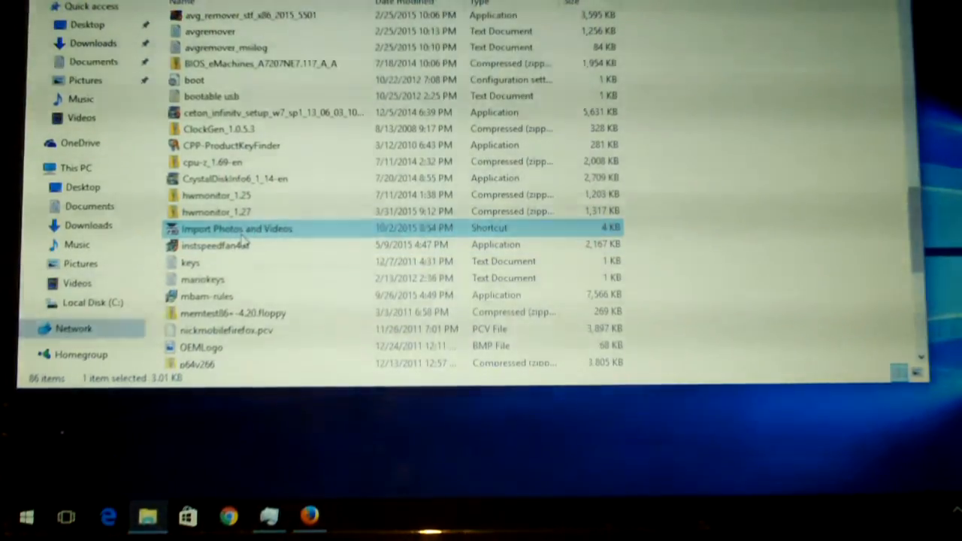
{"action": "mouse_move", "coordinate": [248, 233]}
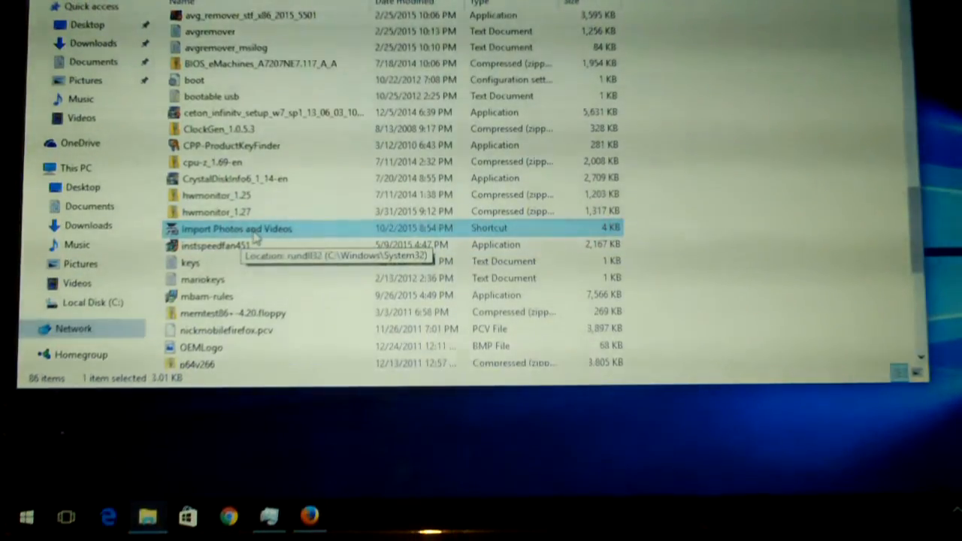
Copy the Import Photos and Videos shortcut from File Explorer for pasting onto the desktop
{"action": "right_click", "coordinate": [237, 228]}
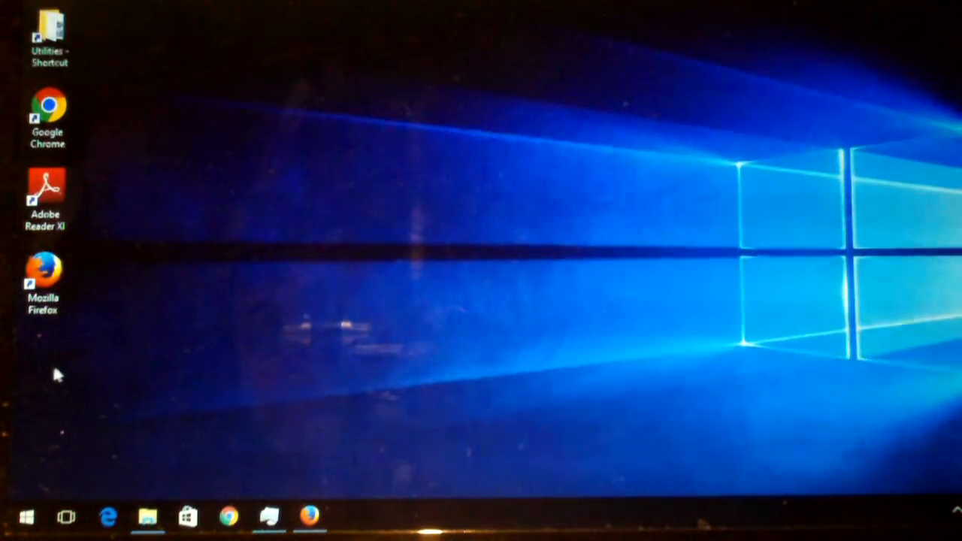
{"action": "mouse_move", "coordinate": [45, 376]}
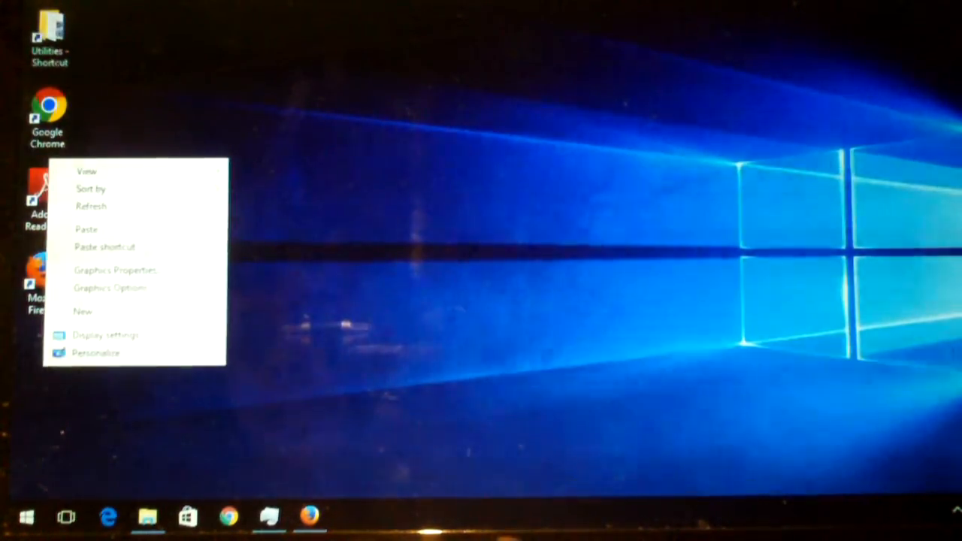
{"action": "mouse_move", "coordinate": [87, 228]}
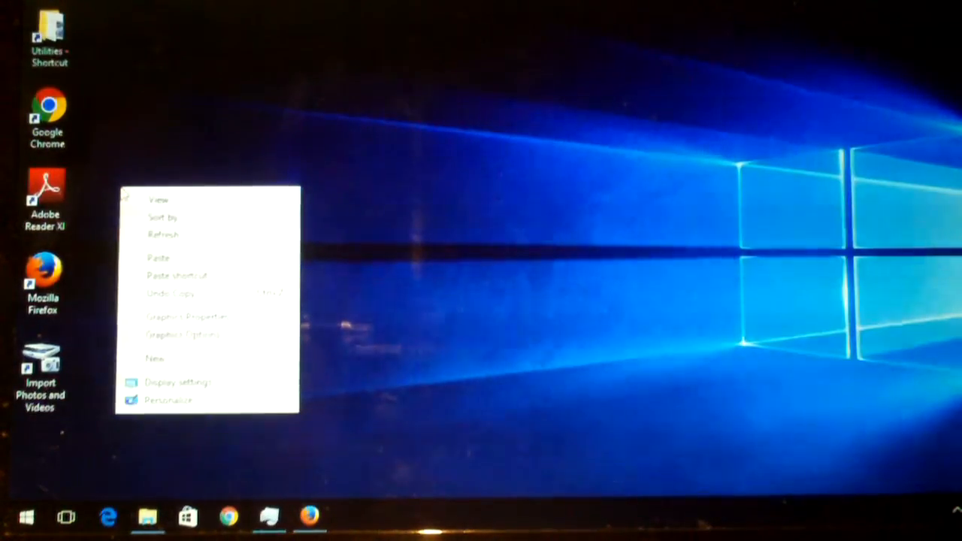
Start the New > Shortcut wizard on the desktop and view the Import Photos and Videos shortcut's Properties
{"action": "left_click", "coordinate": [155, 358]}
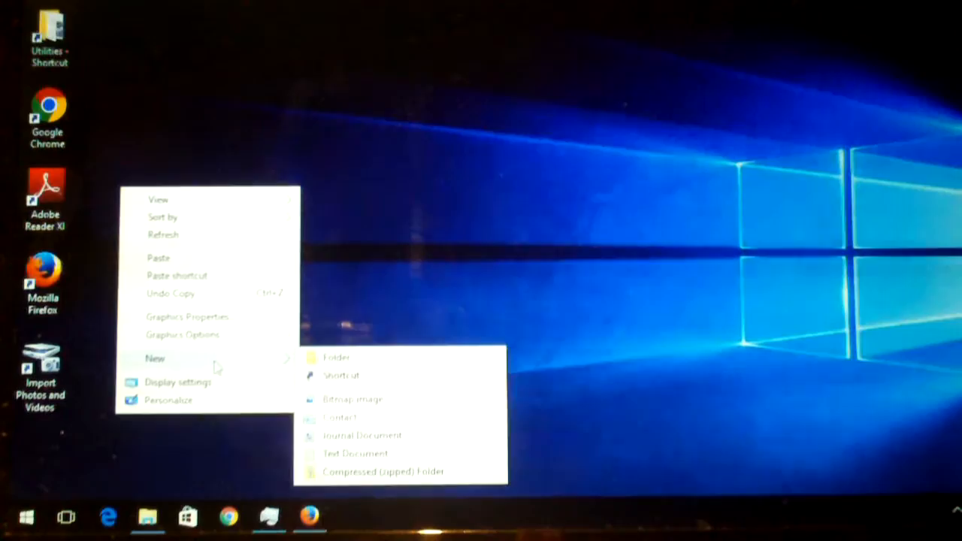
{"action": "left_click", "coordinate": [339, 376]}
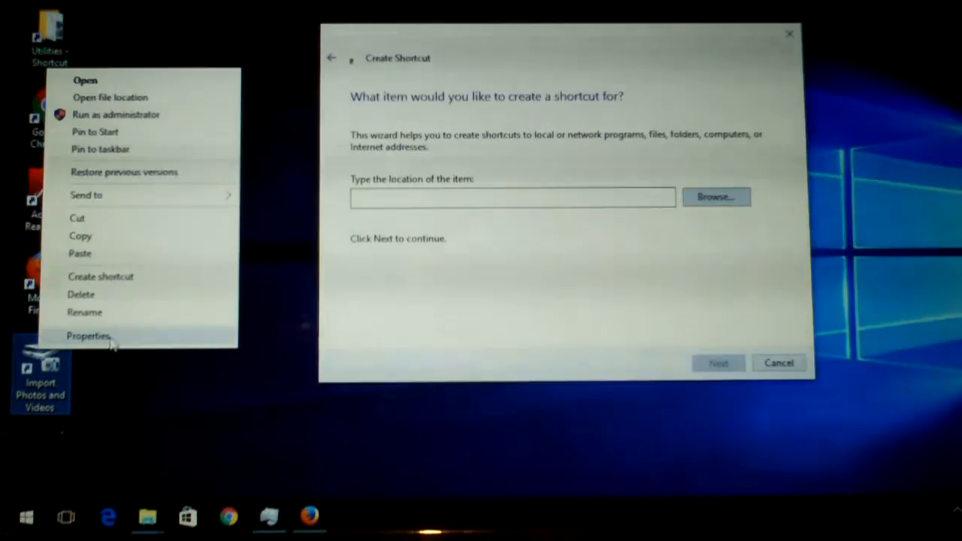
{"action": "left_click", "coordinate": [89, 337]}
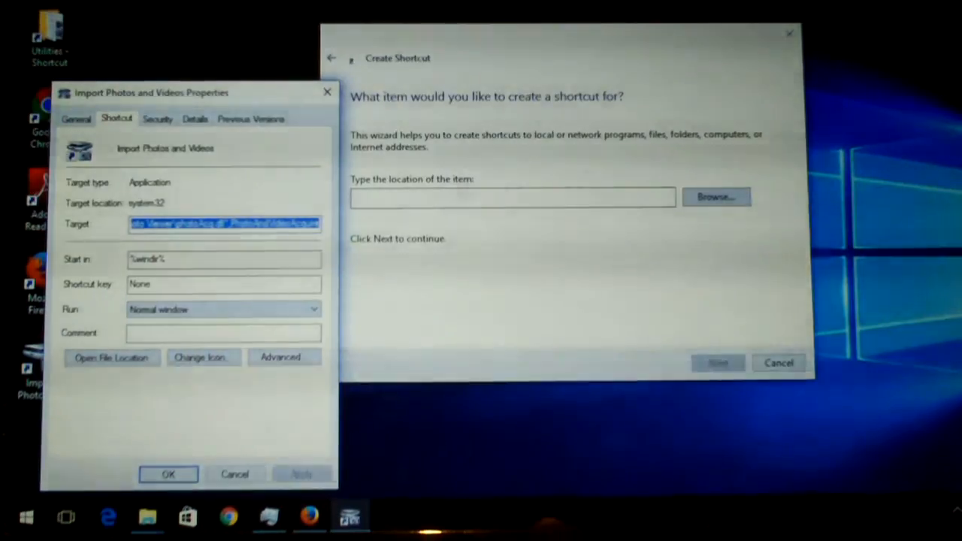
{"action": "mouse_move", "coordinate": [568, 281]}
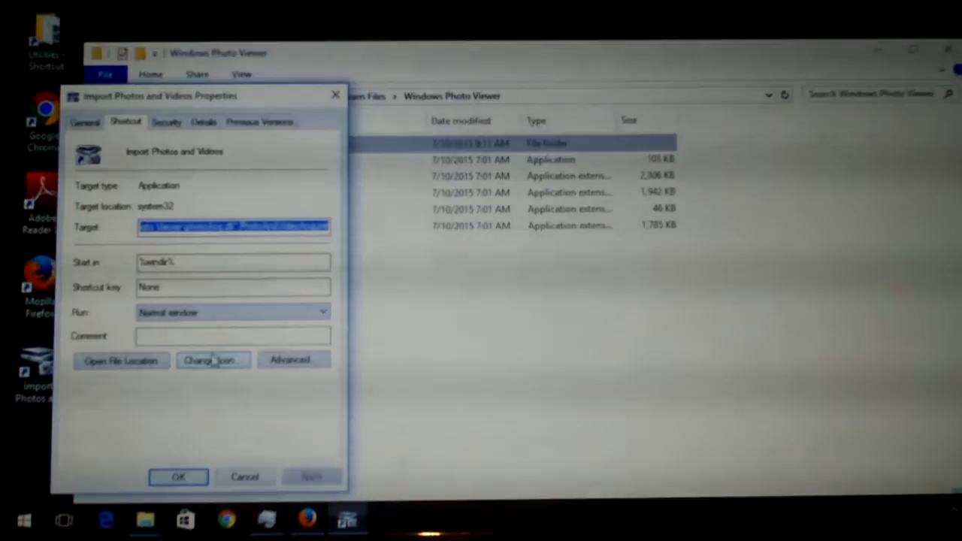
Begin choosing a new icon for the shortcut via Change Icon on the Shortcut tab
{"action": "left_click", "coordinate": [213, 361]}
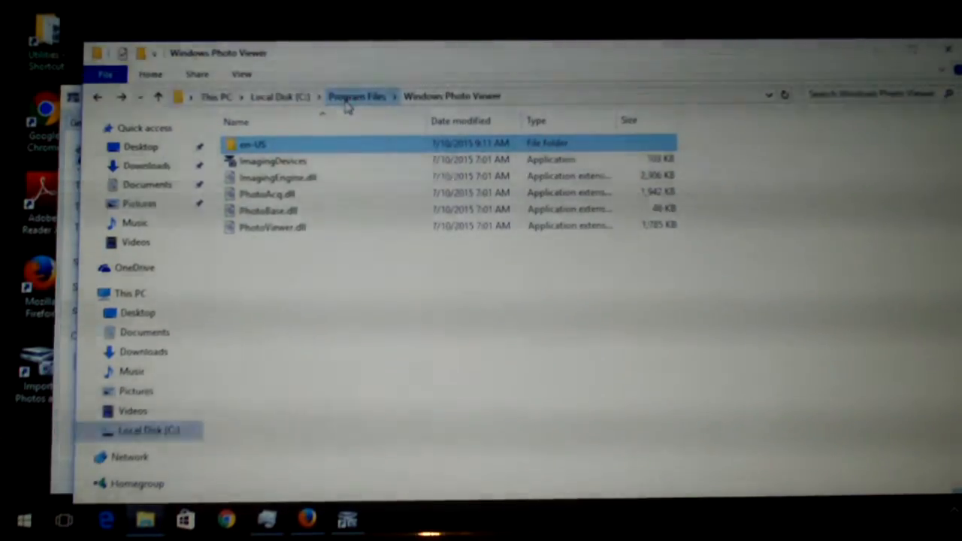
{"action": "mouse_move", "coordinate": [444, 97]}
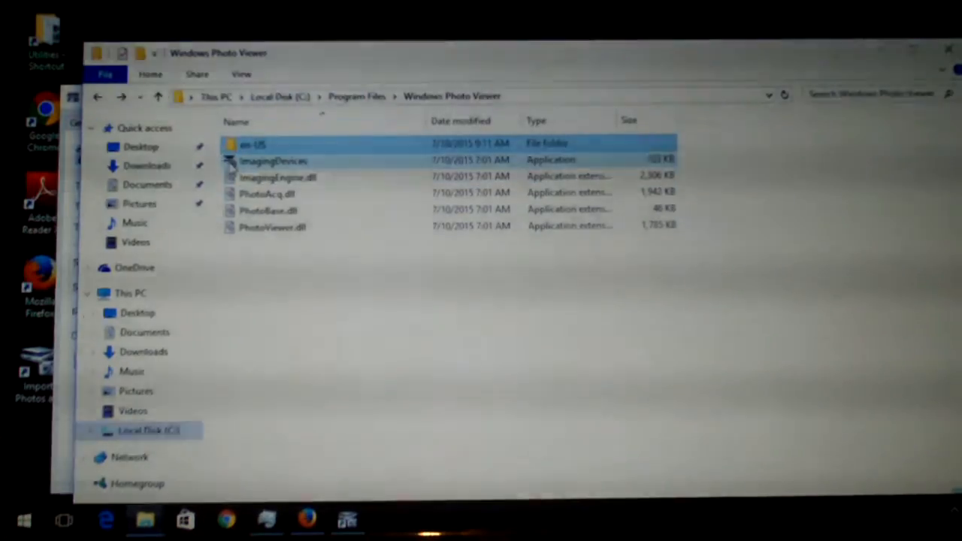
{"action": "mouse_move", "coordinate": [273, 159]}
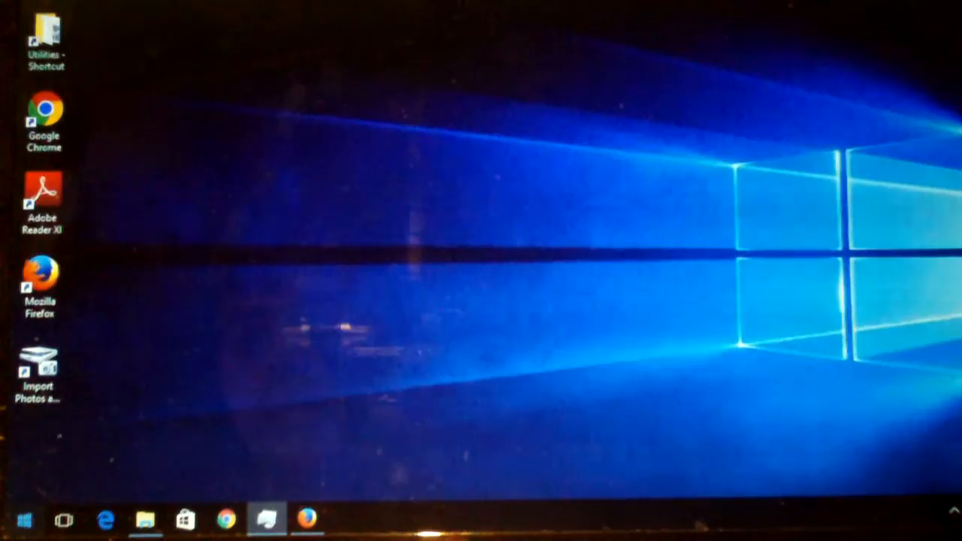
Launch File Explorer from Start and navigate to Local Disk (C:)
{"action": "left_click", "coordinate": [24, 520]}
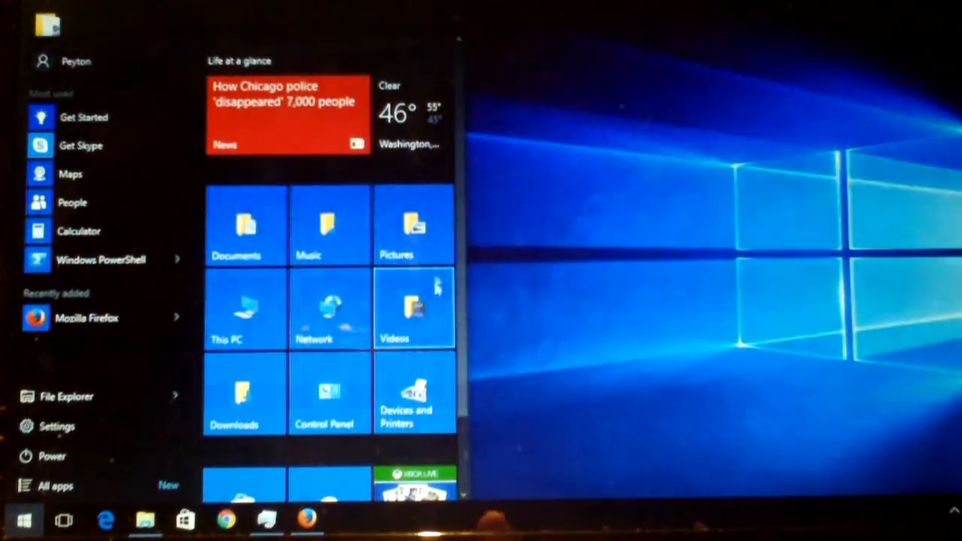
{"action": "left_click", "coordinate": [415, 225]}
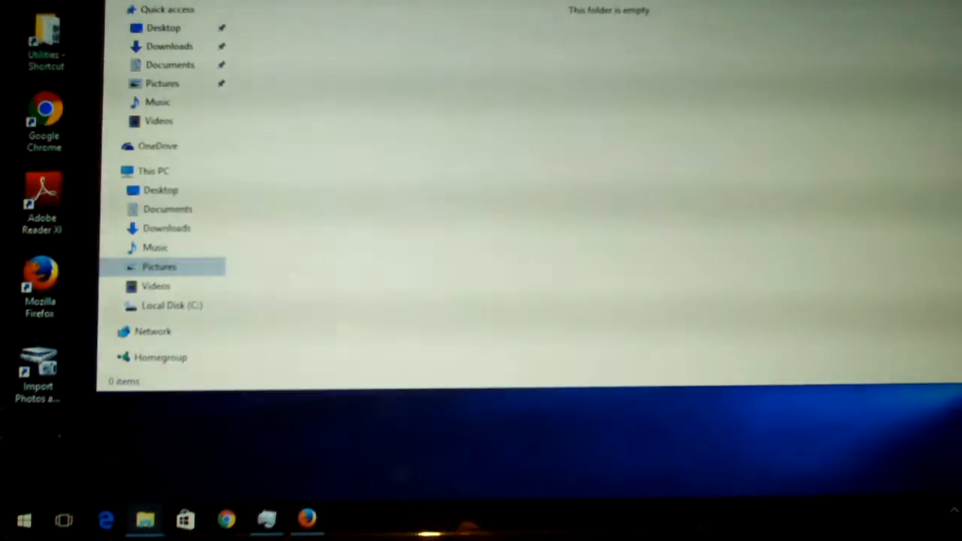
{"action": "left_click", "coordinate": [171, 305]}
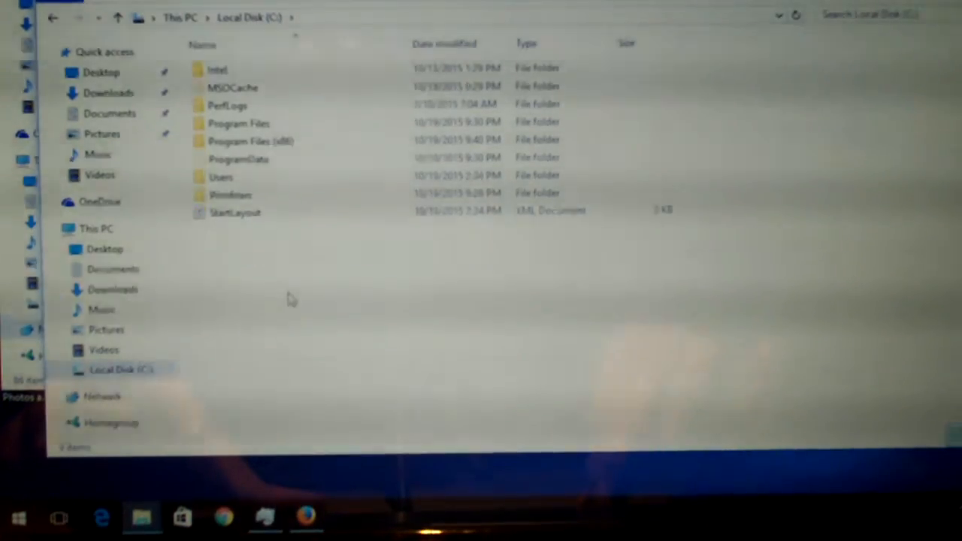
Paste OEMlogo.bmp into the C: root with administrator permission and start opening it
{"action": "right_click", "coordinate": [292, 299]}
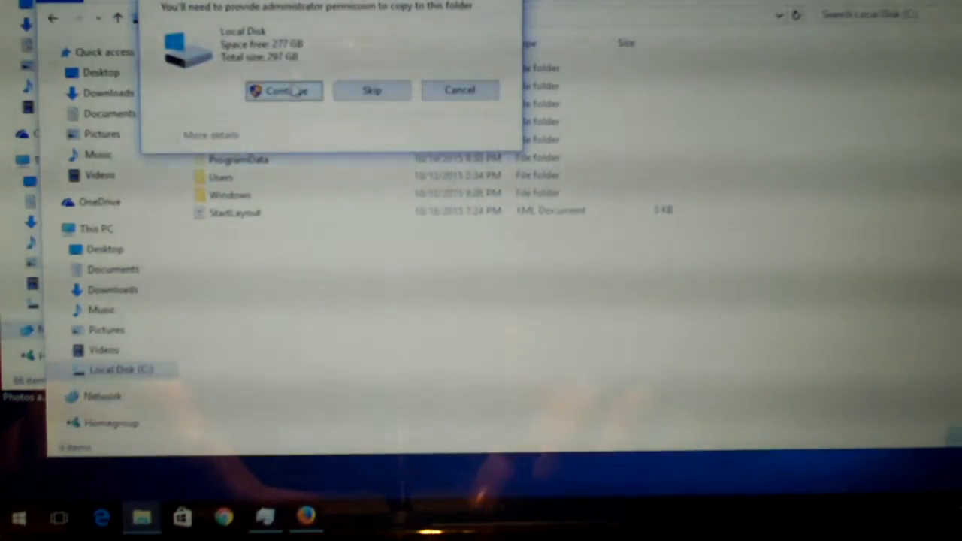
{"action": "left_click", "coordinate": [285, 90]}
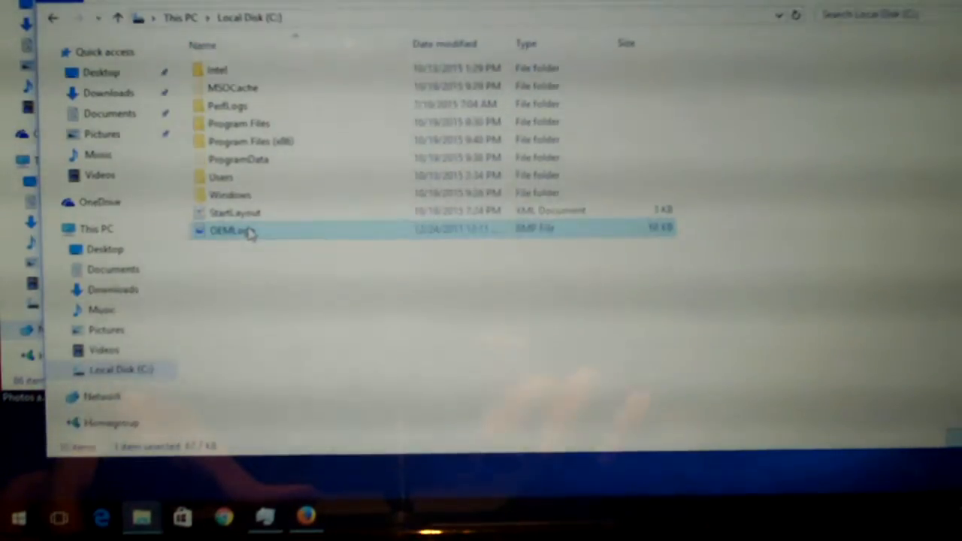
{"action": "double_click", "coordinate": [233, 230]}
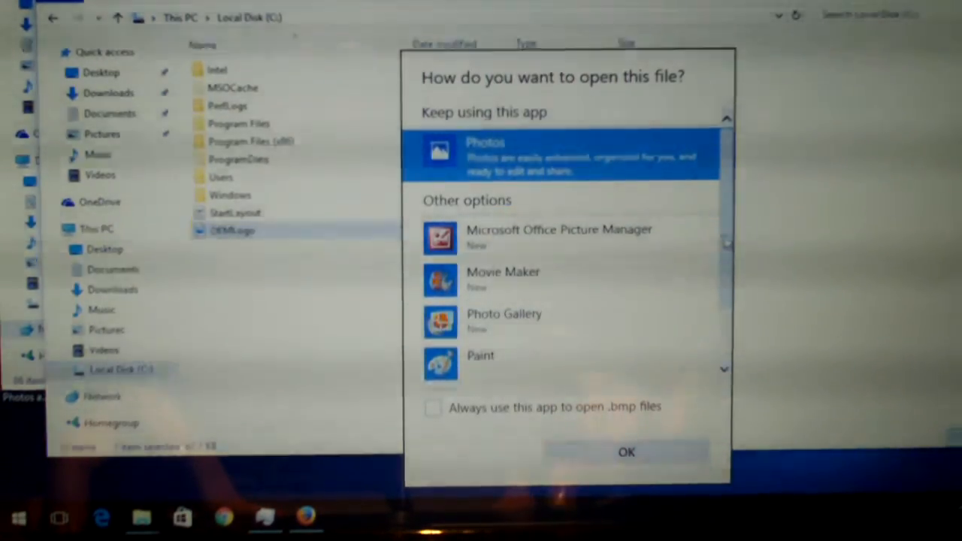
Choose Photo Gallery as the app for OEMlogo.bmp so the Cube Computer Company logo displays
{"action": "scroll", "scroll_direction": "down", "scroll_amount": 3}
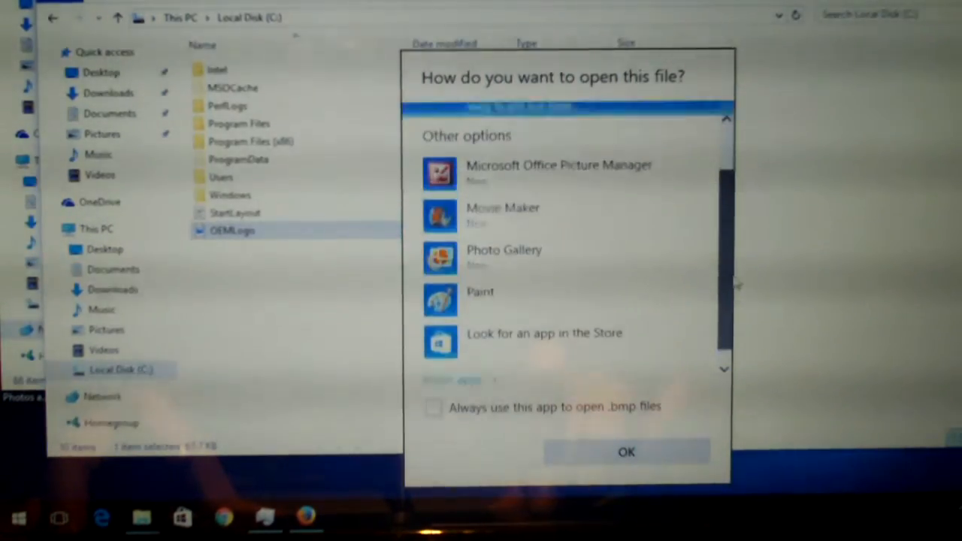
{"action": "scroll", "scroll_direction": "up", "scroll_amount": 3}
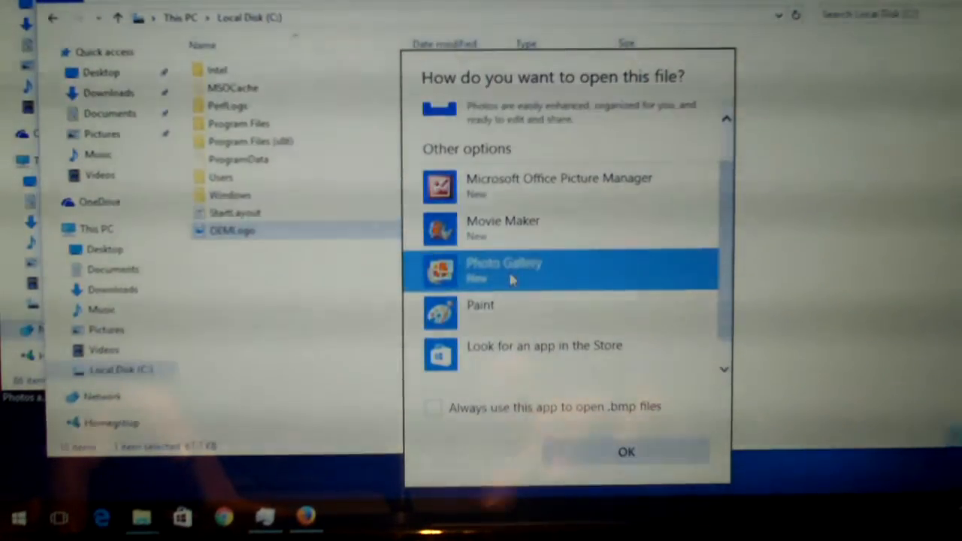
{"action": "left_click", "coordinate": [626, 451]}
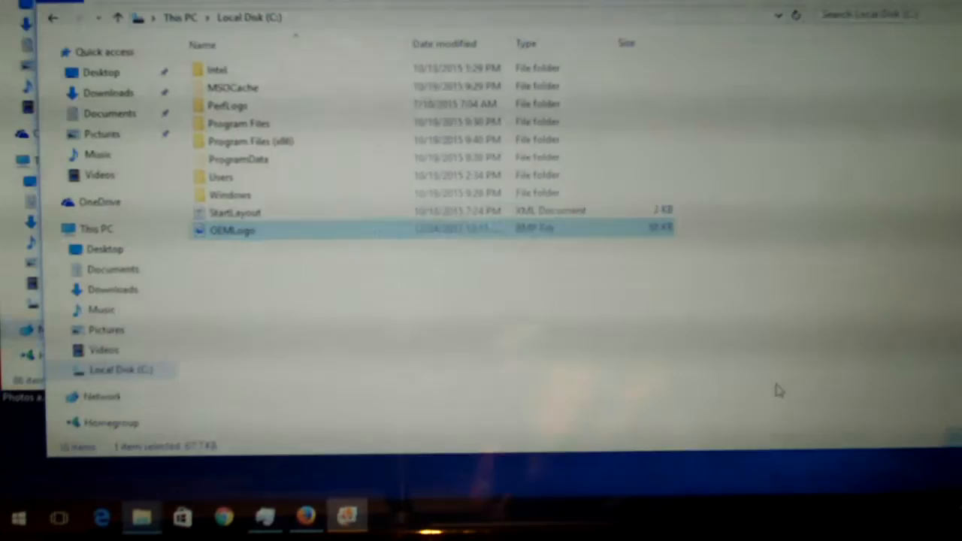
{"action": "double_click", "coordinate": [233, 230]}
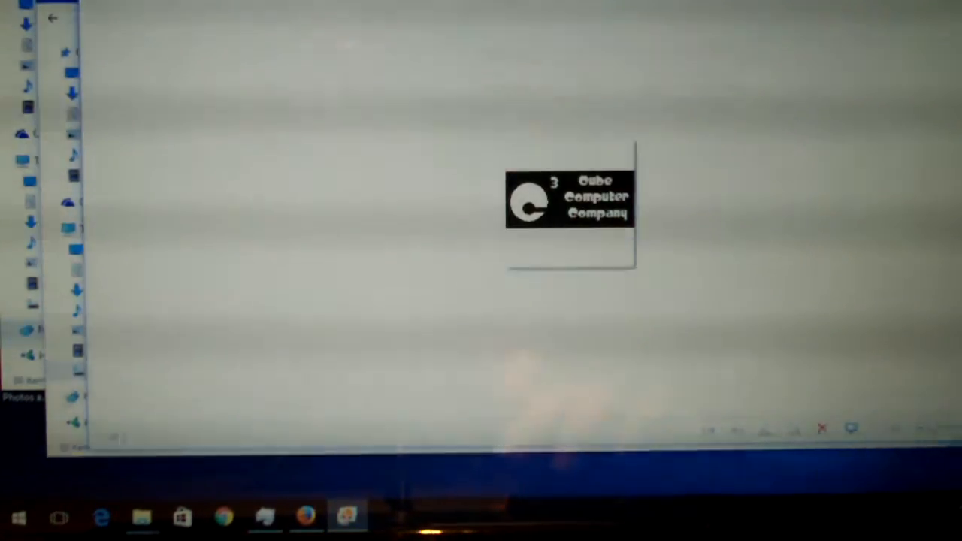